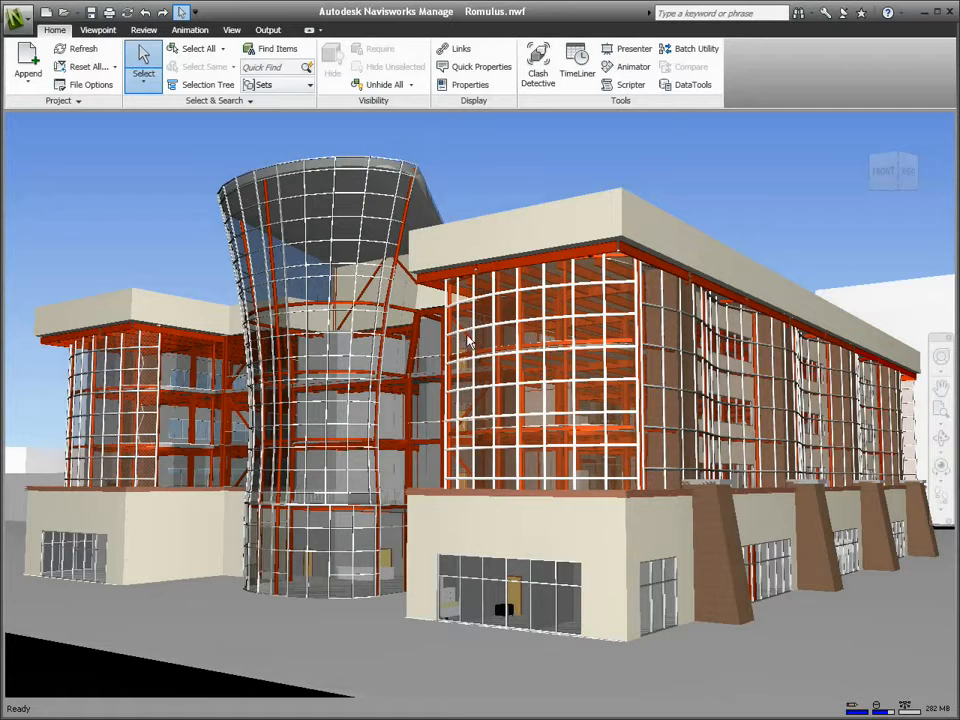
mouse_move(577, 65)
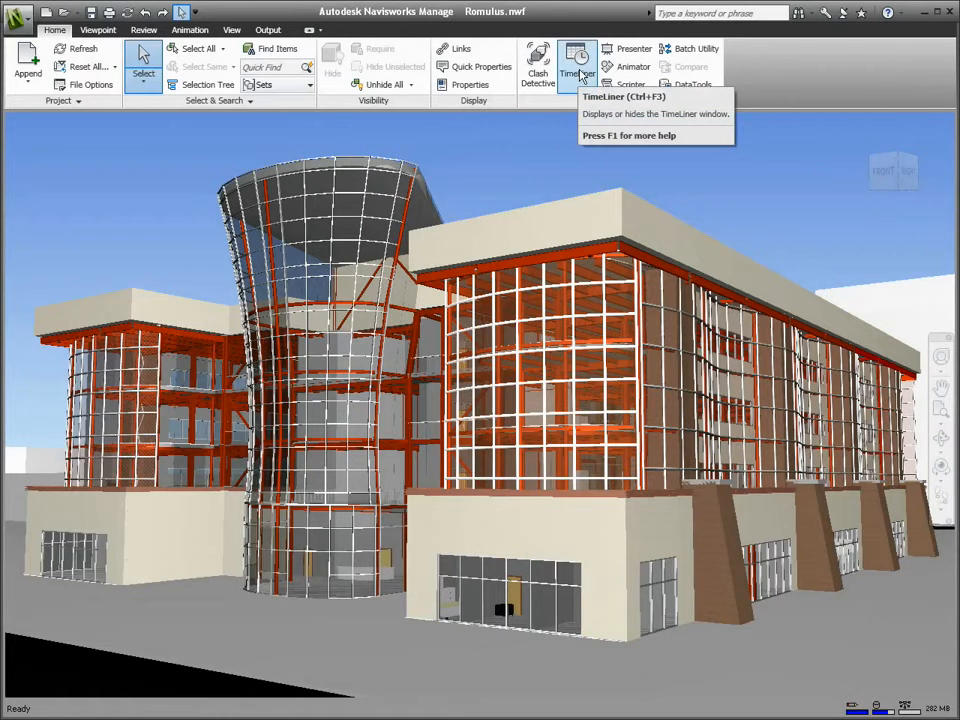
Open the TimeLiner window from the Home tab's Tools panel
left_click(577, 65)
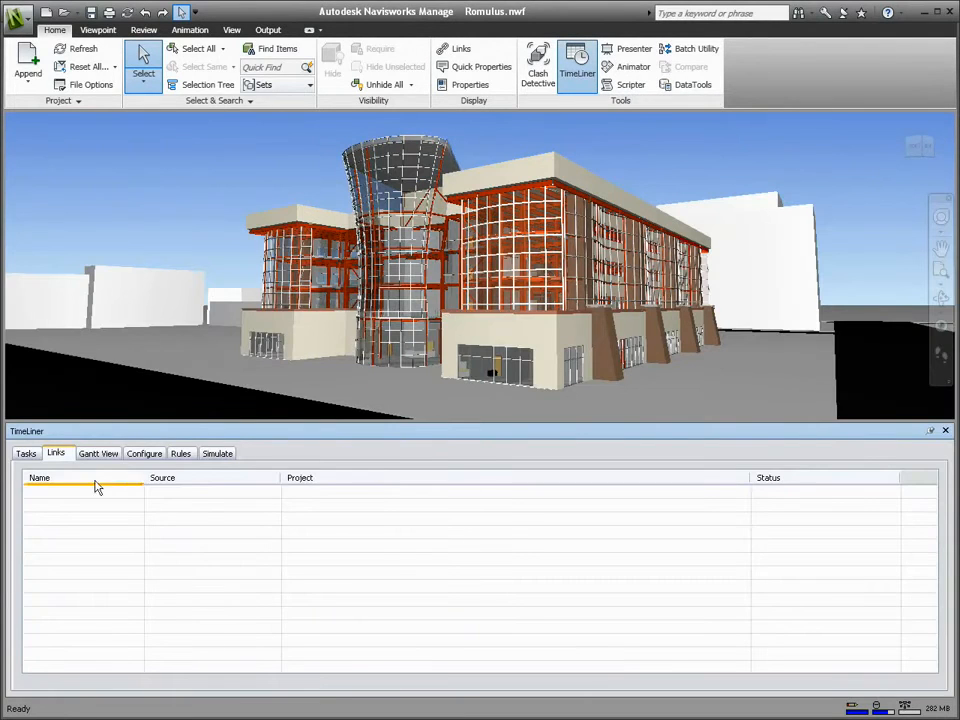
Add a Primavera P6 (Web Services) link and log in with username, password and server address
right_click(85, 490)
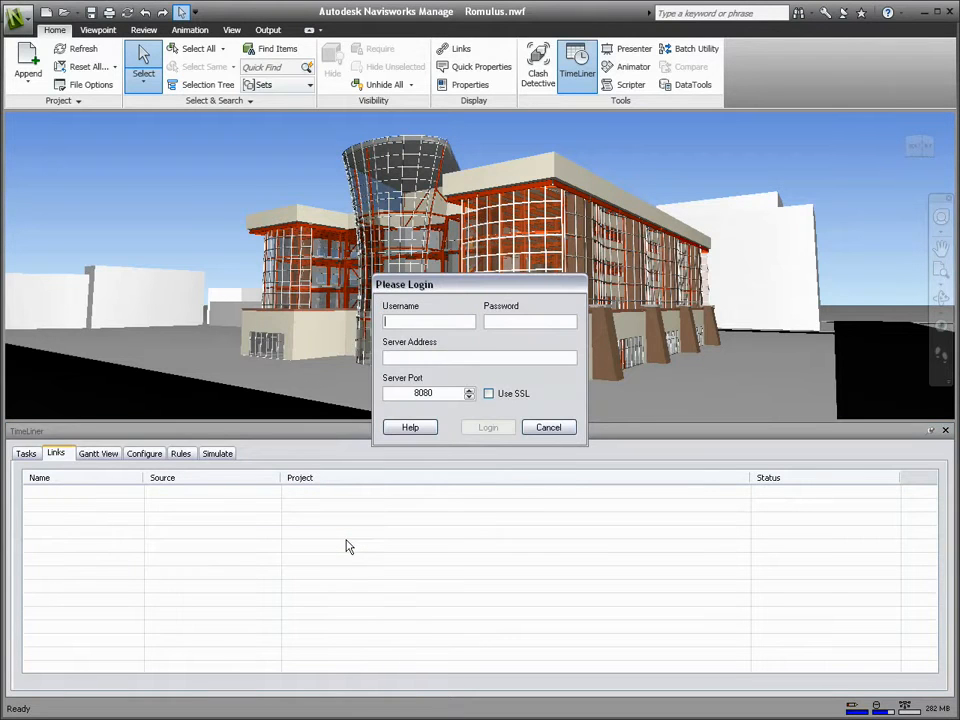
type("admin")
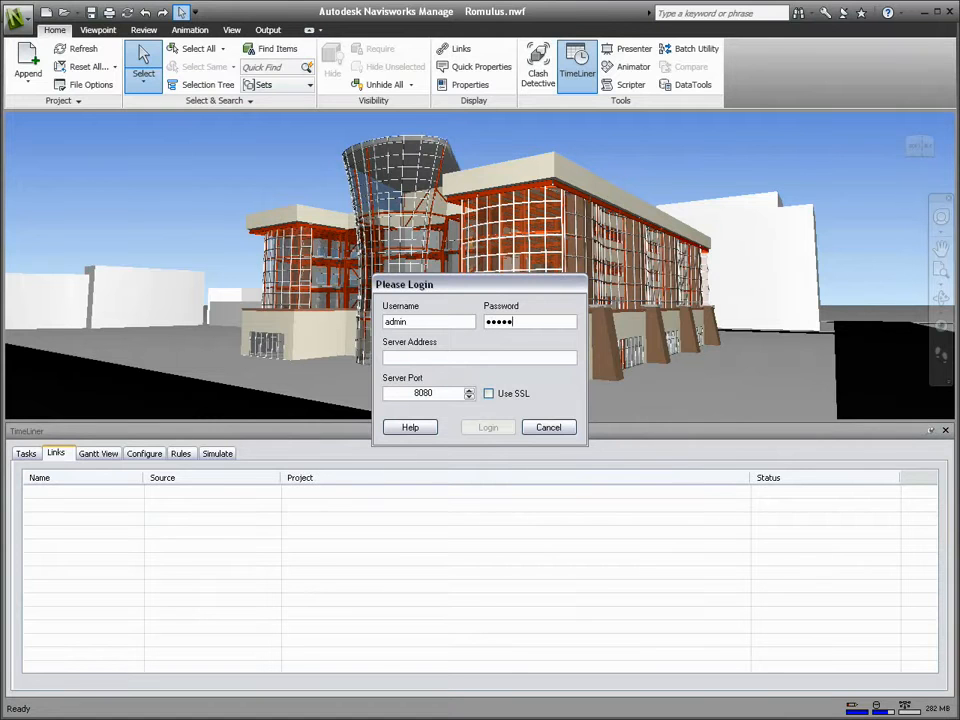
type("10.146.117.85")
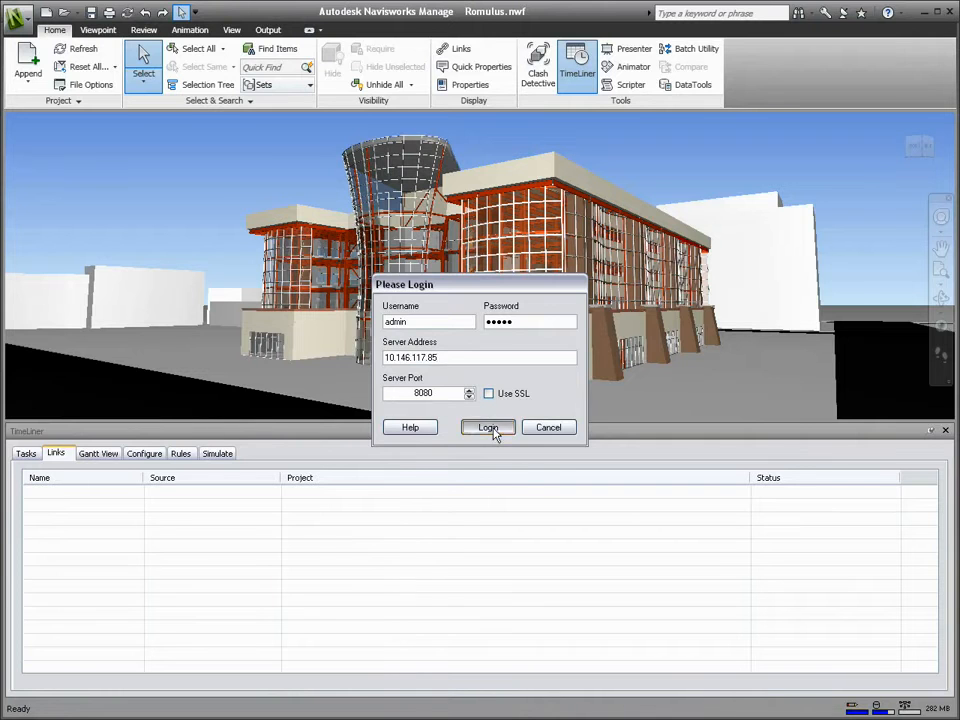
left_click(488, 427)
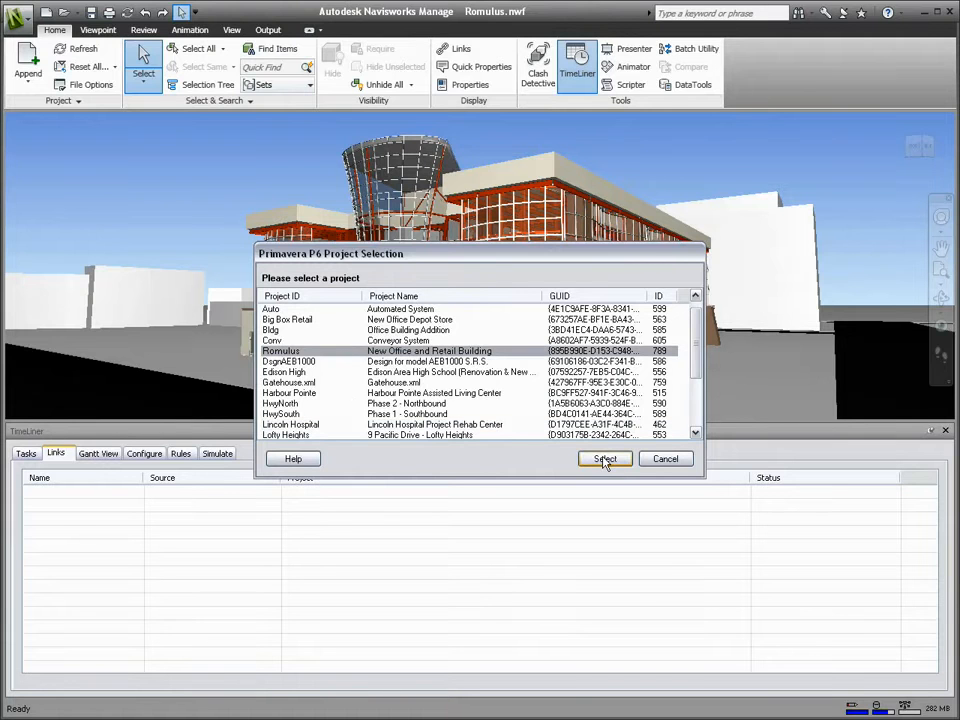
Link the Romulus project with Planned Start/End mapped to Baseline Start/Finish Date
left_click(604, 458)
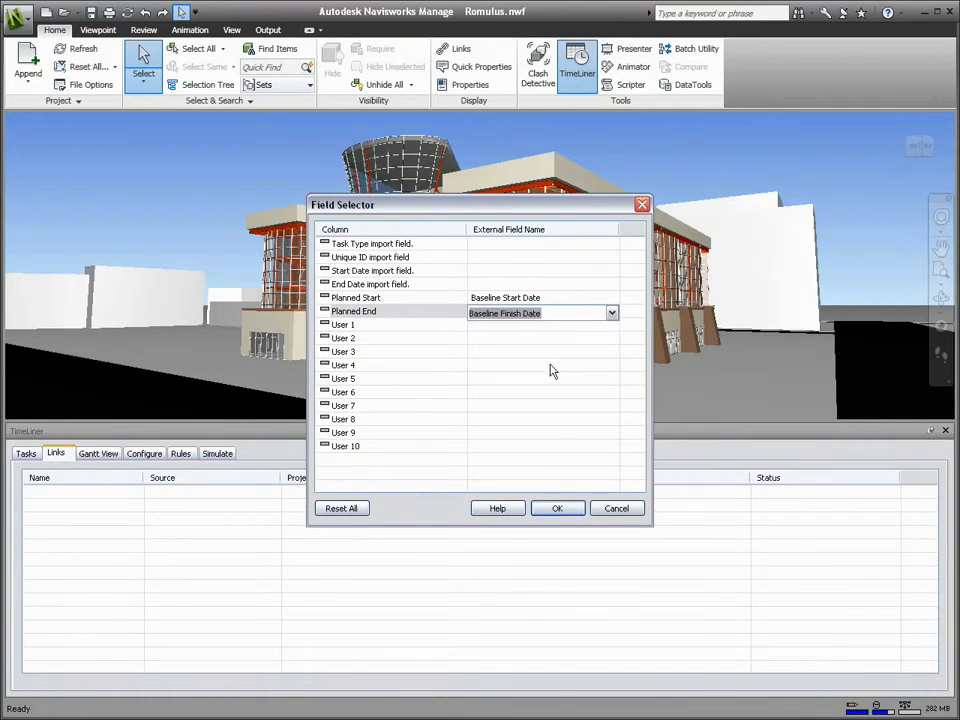
left_click(557, 508)
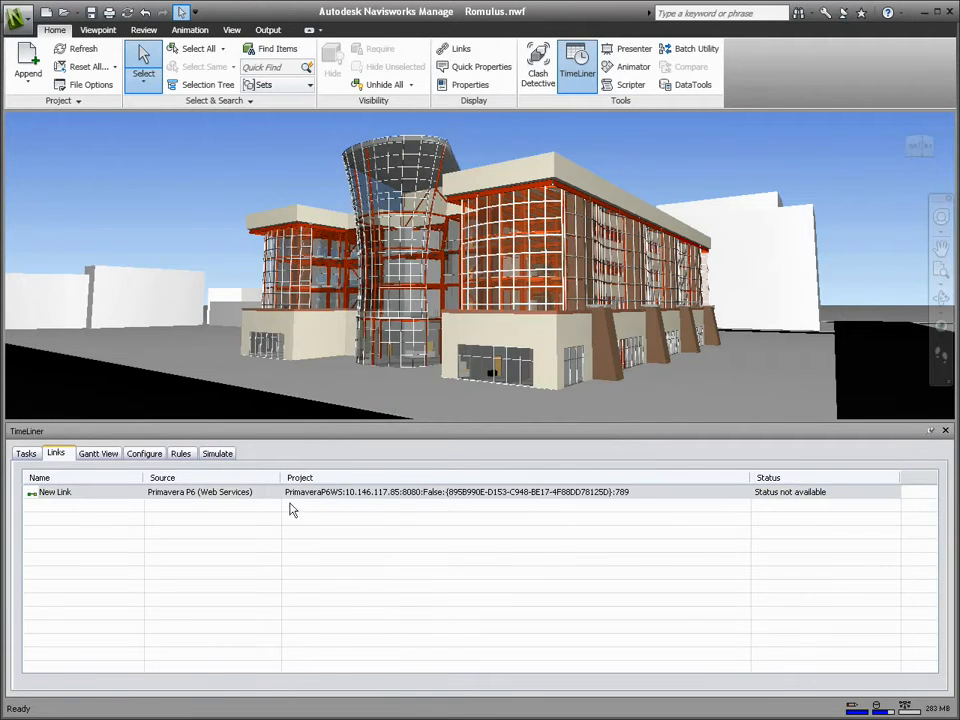
Rebuild the task hierarchy from the new link, confirming the Romulus project
right_click(55, 491)
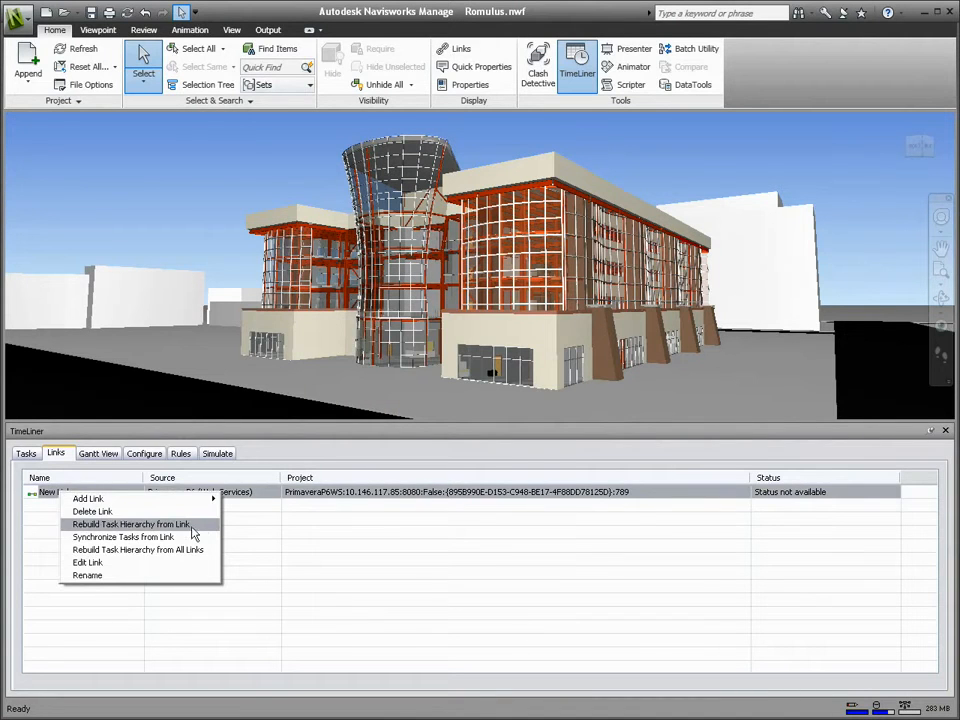
left_click(130, 524)
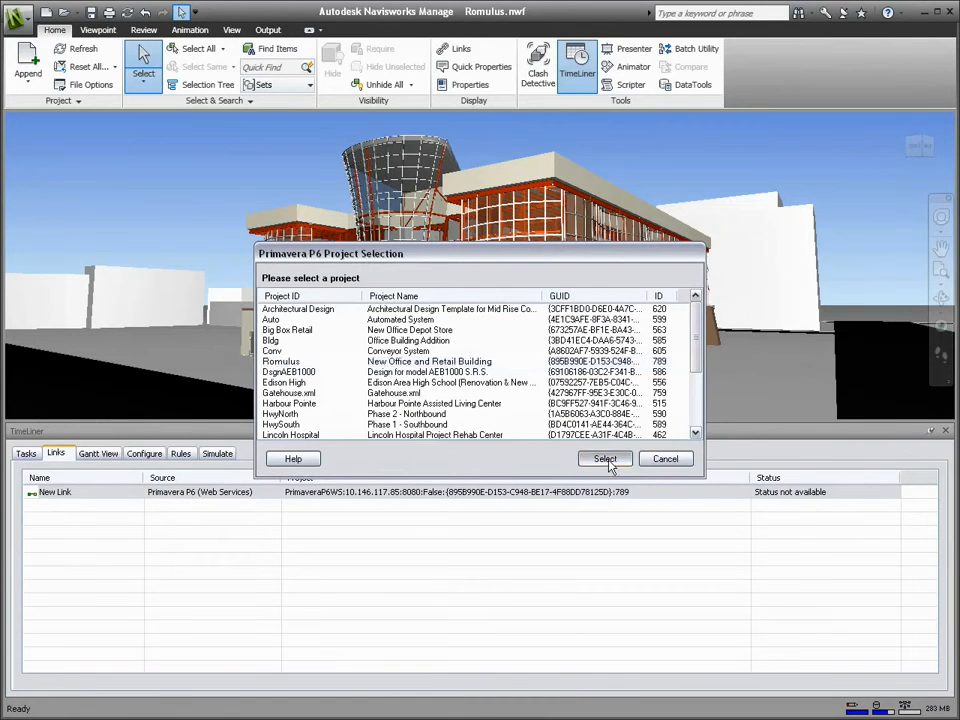
left_click(604, 458)
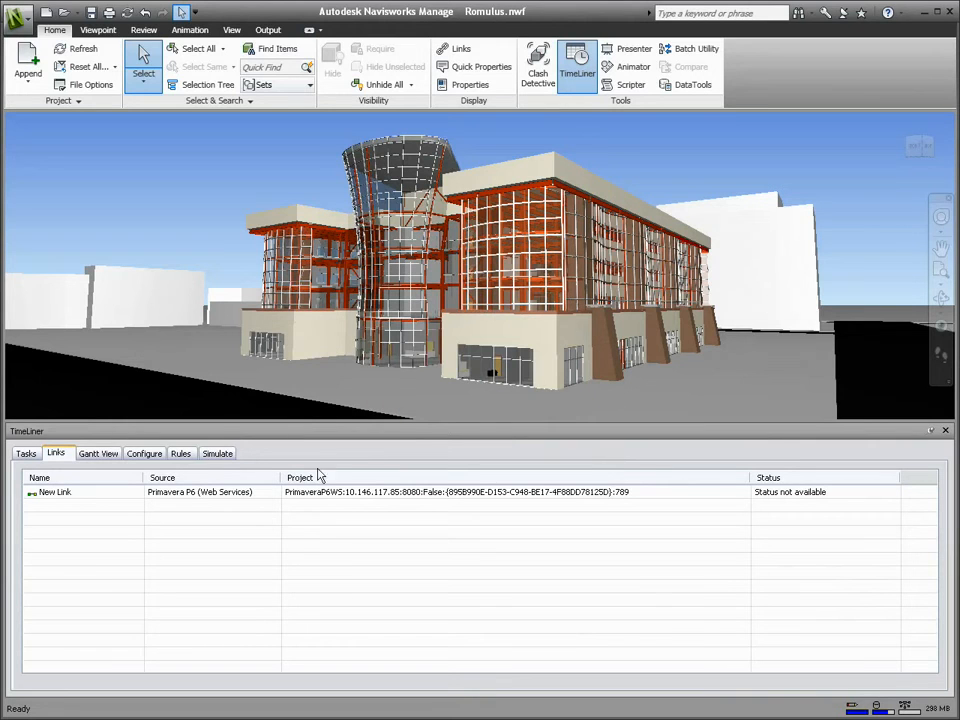
Show the tasks in Gantt view with Display Dates set to Planned vs Actual
left_click(98, 453)
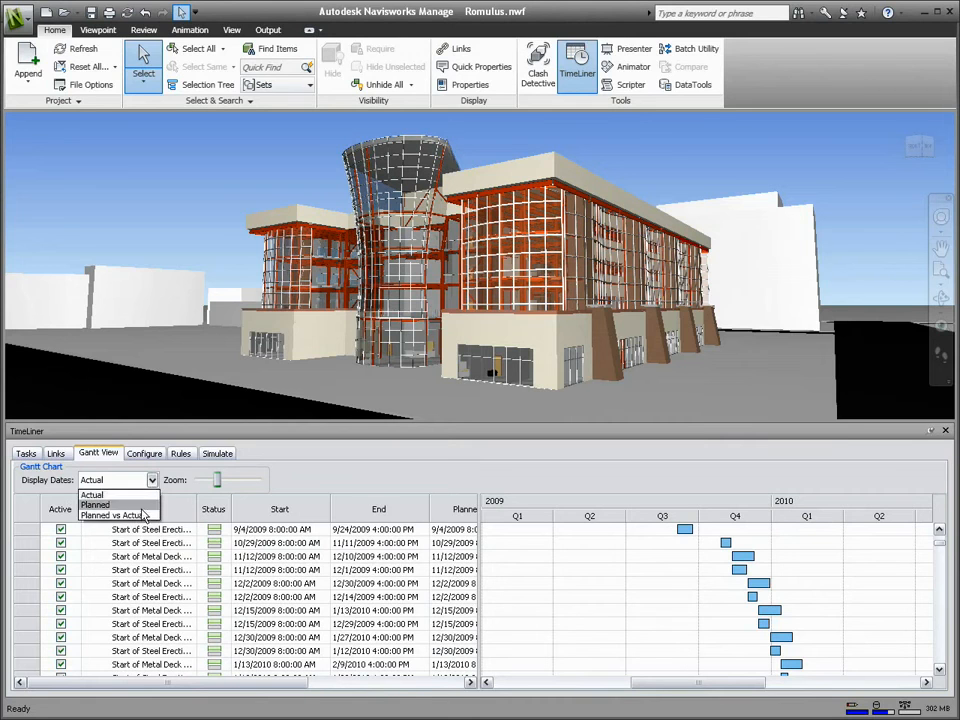
left_click(118, 515)
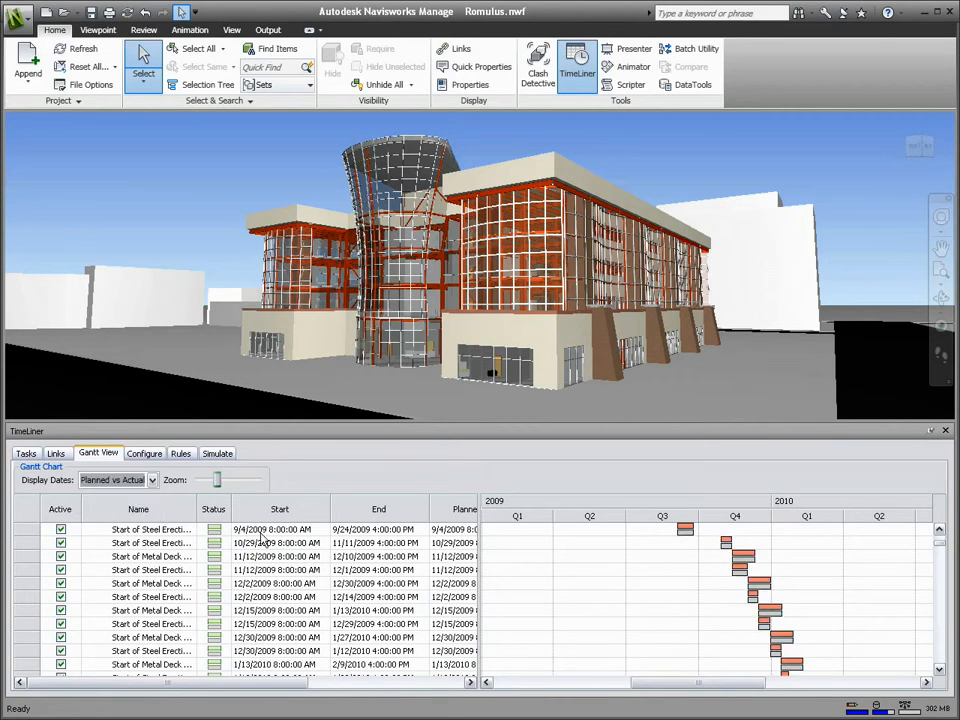